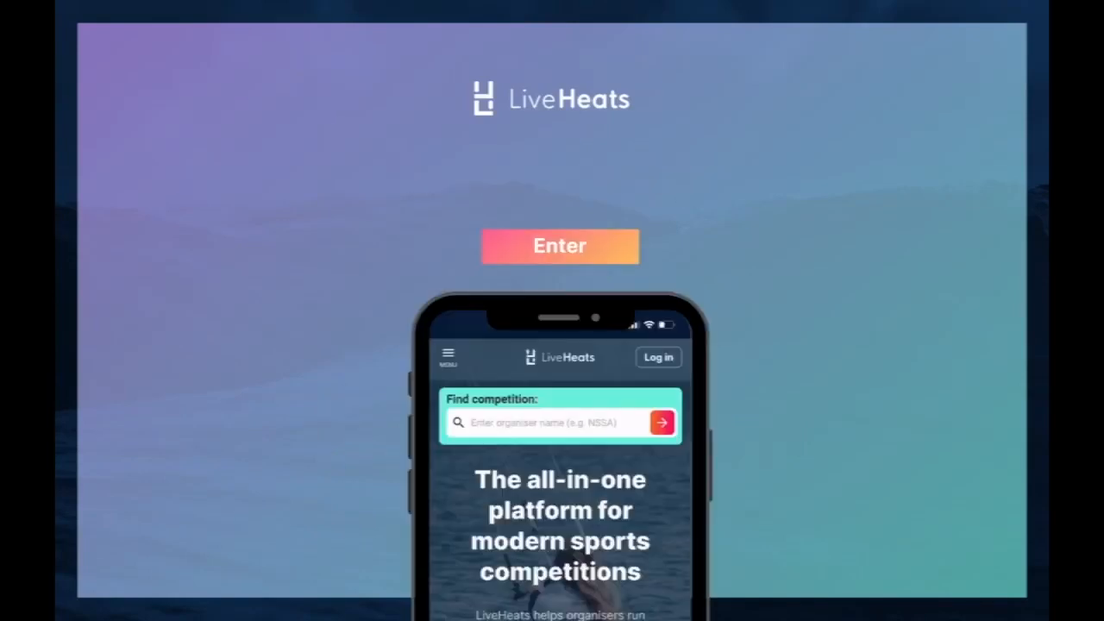
Step: Enter the LiveHeats organiser app from the welcome page, landing on My events
click(559, 246)
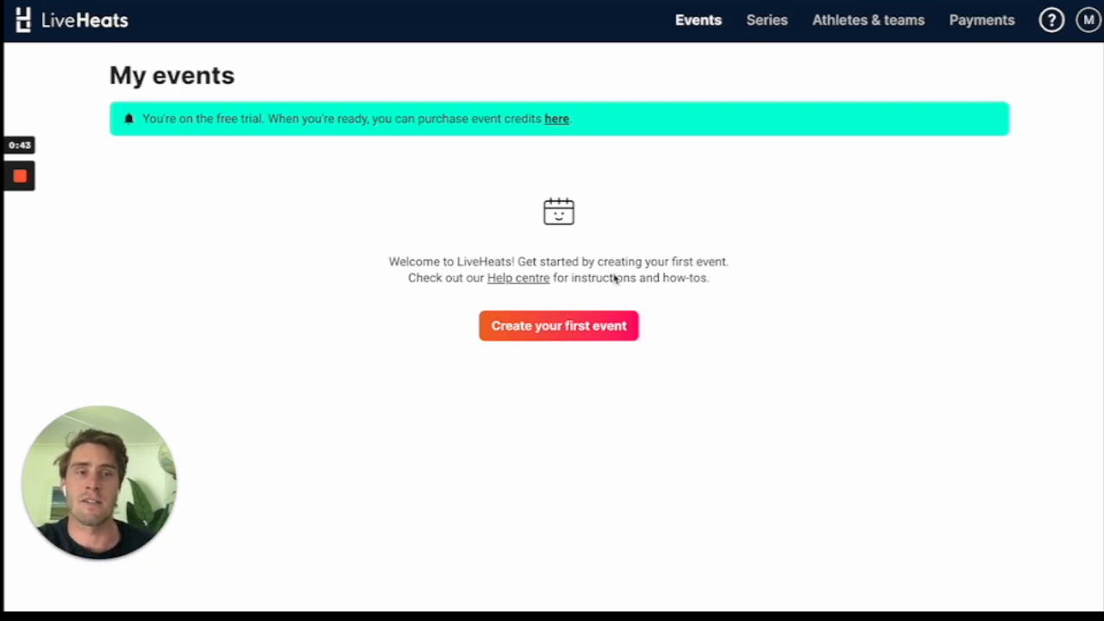
mouse_move(981, 20)
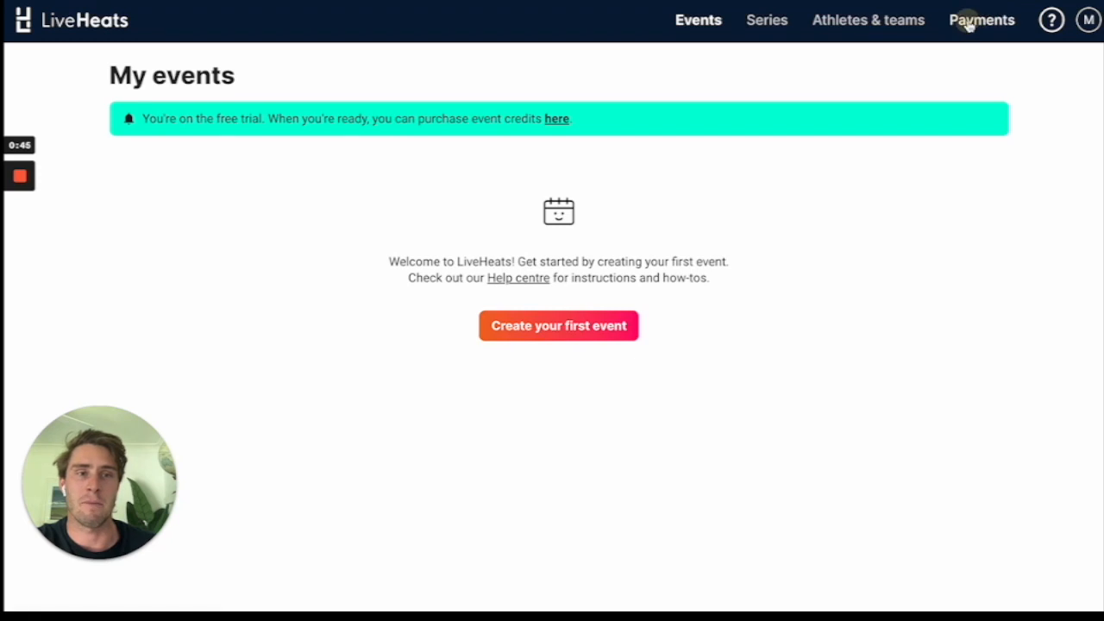
Step: Start payments activation from the Payments page, opening the Stripe test-mode sign-up form
click(980, 20)
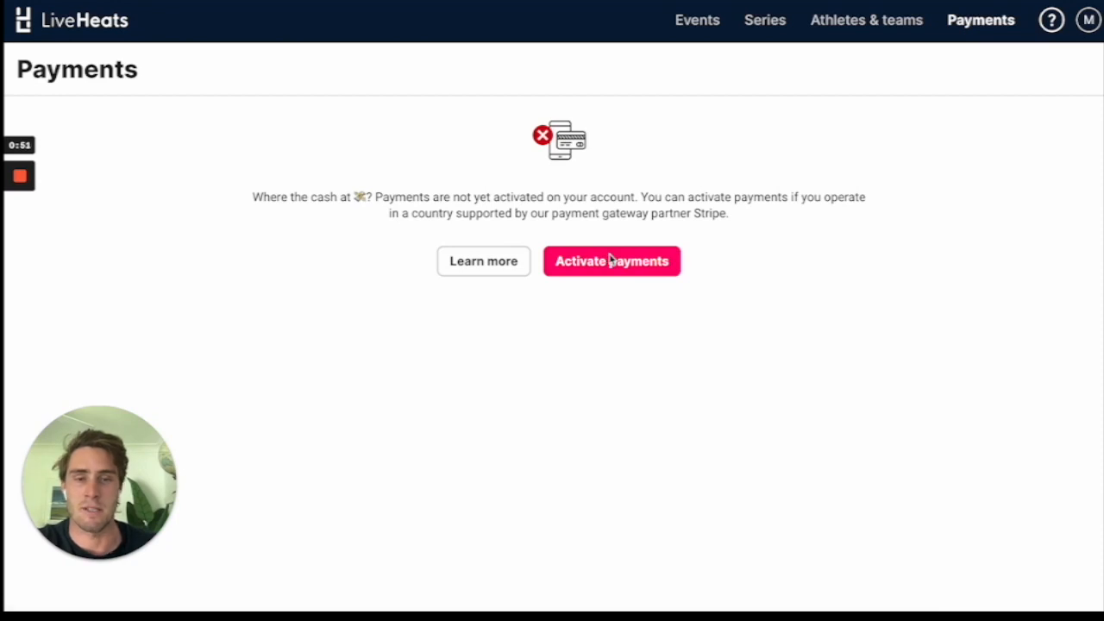
click(612, 261)
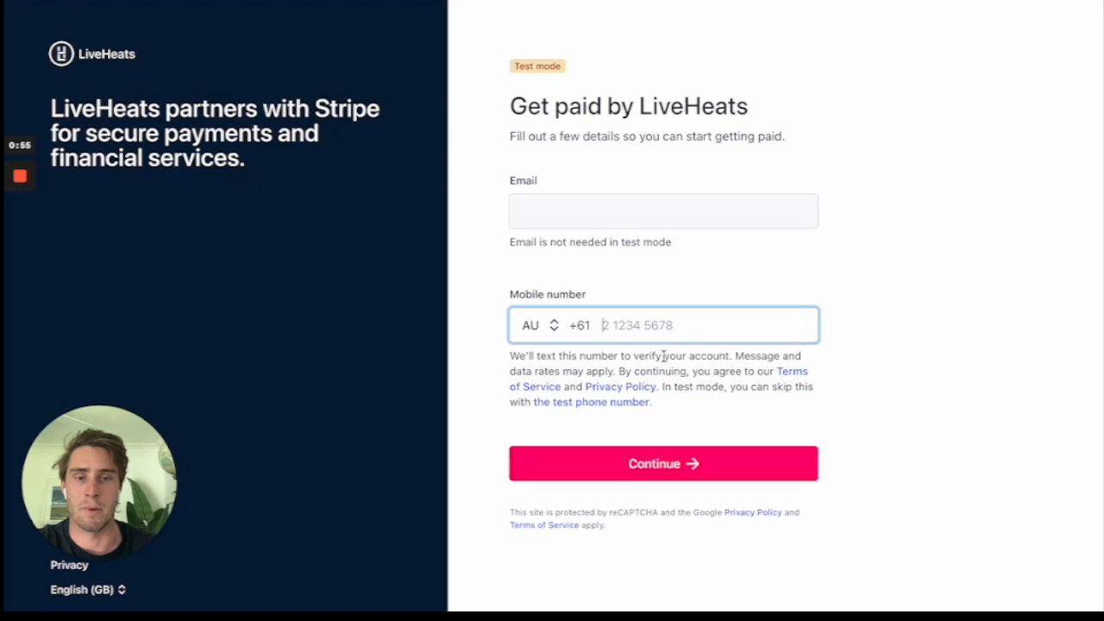
Step: Verify the account with test mobile 000000000 and the test code, reaching business details
text(000000000)
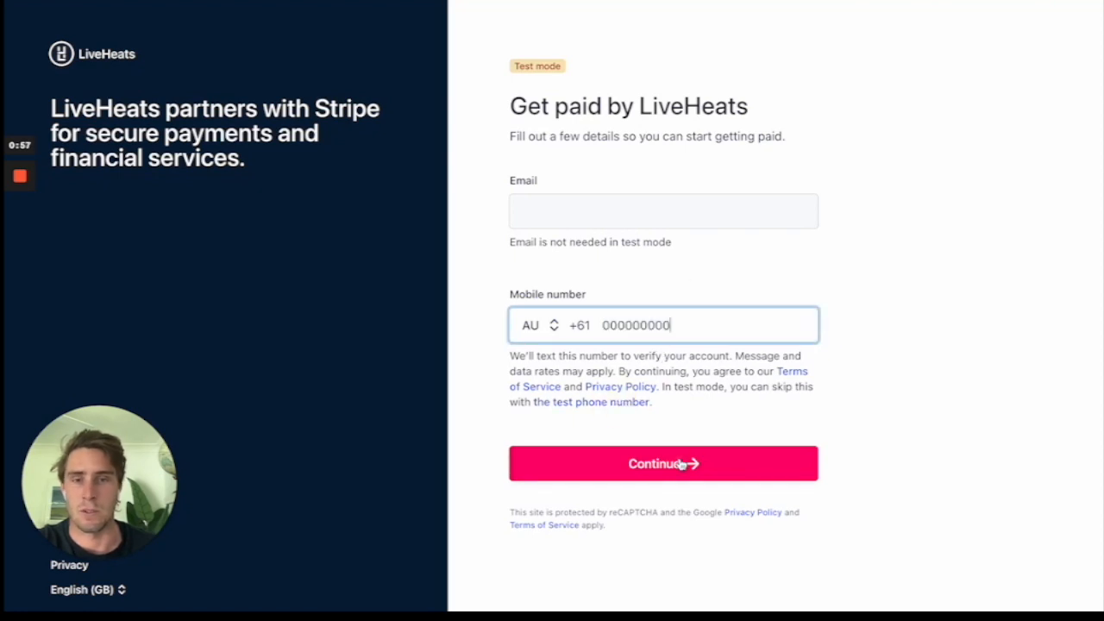
click(663, 464)
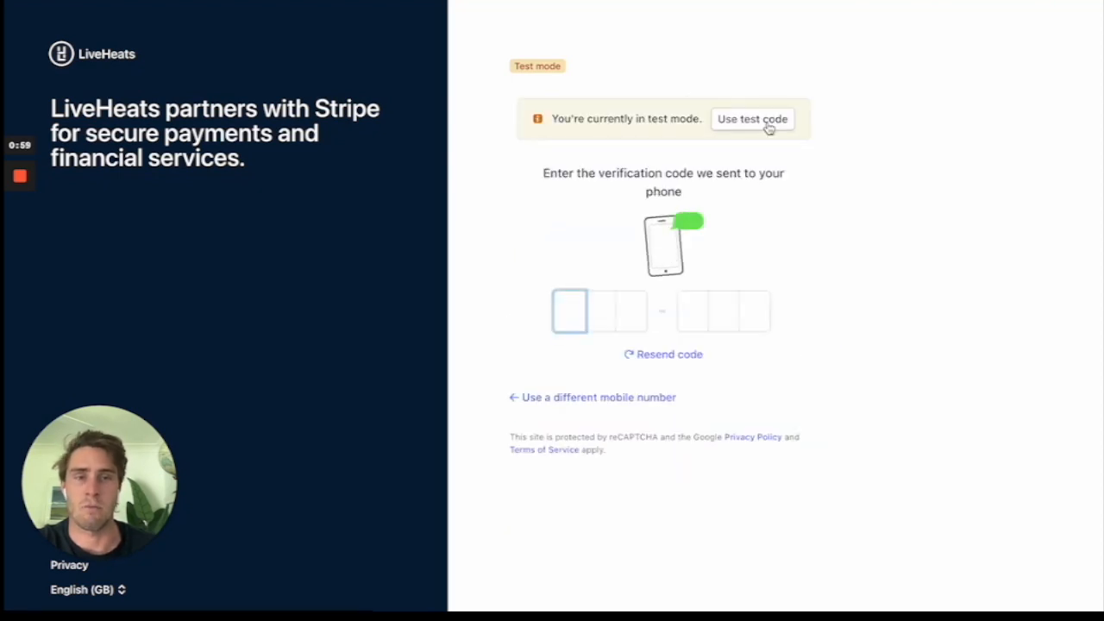
click(751, 119)
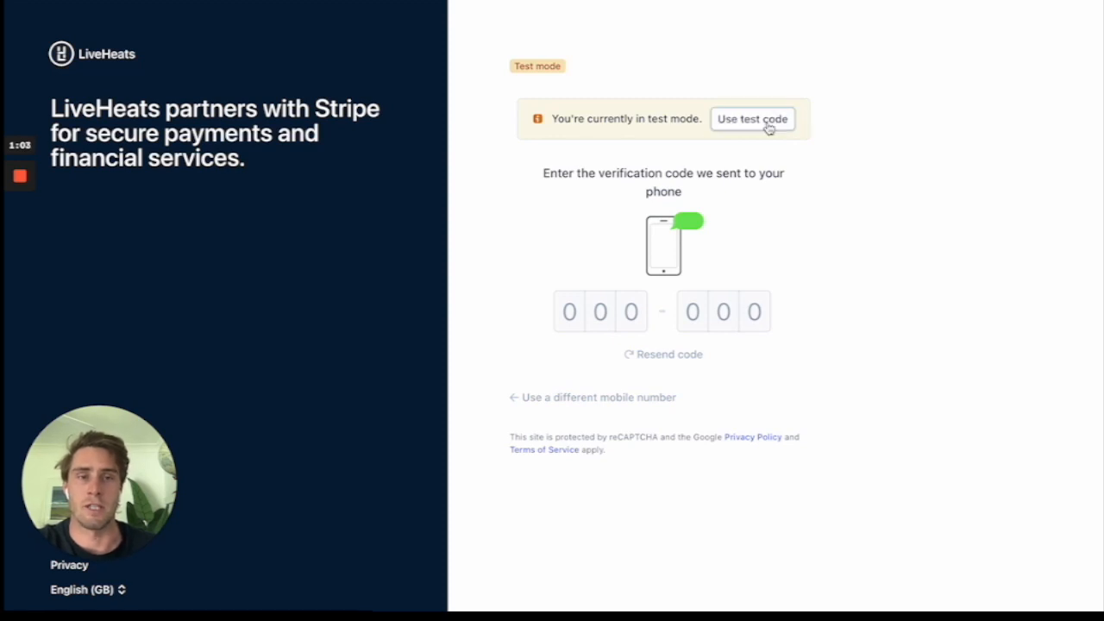
click(751, 118)
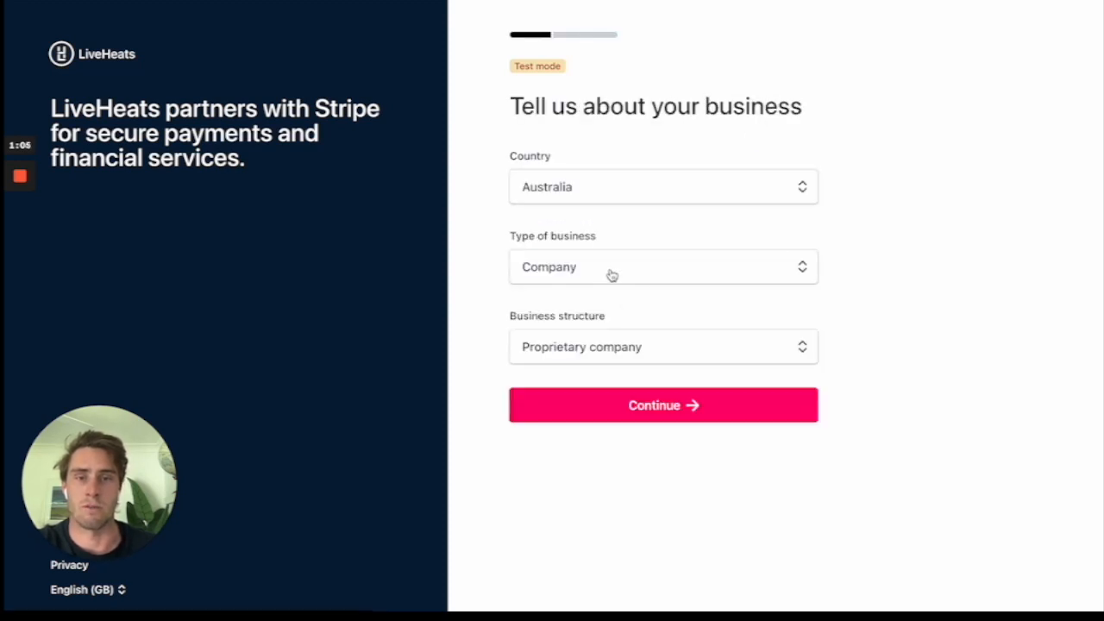
Step: Register the business as Individual / Sole Trader with no ABN and continue
click(664, 266)
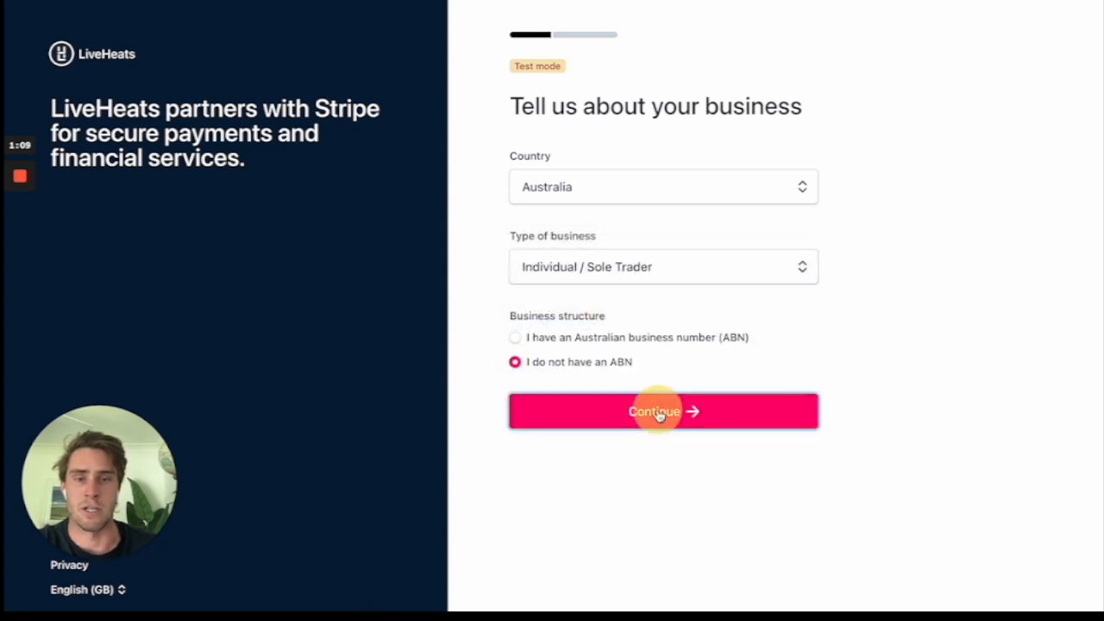
click(662, 412)
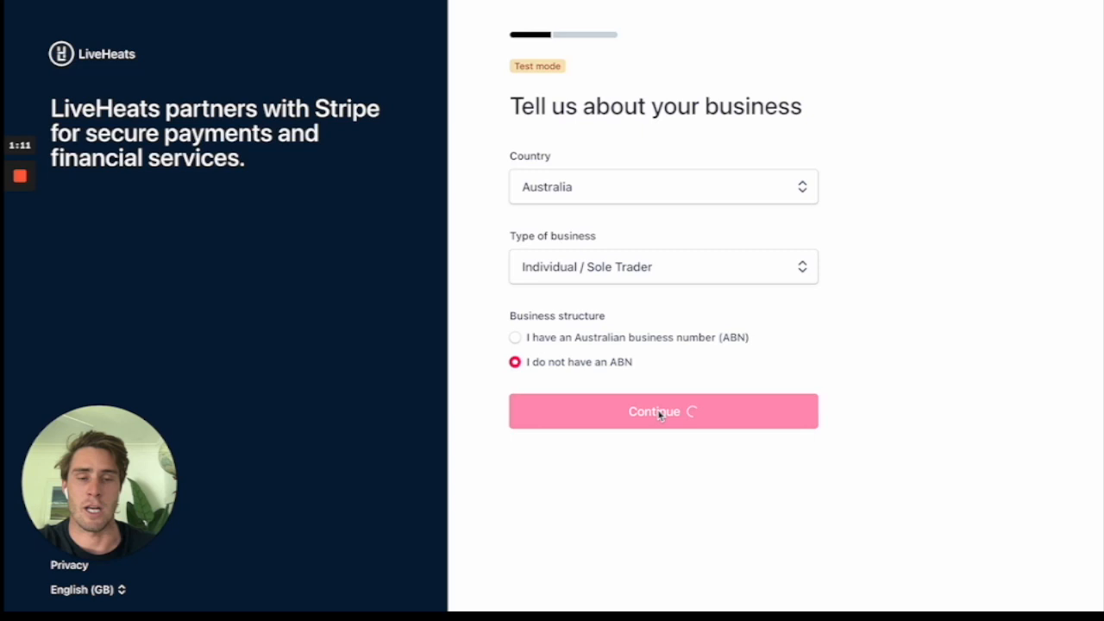
click(664, 412)
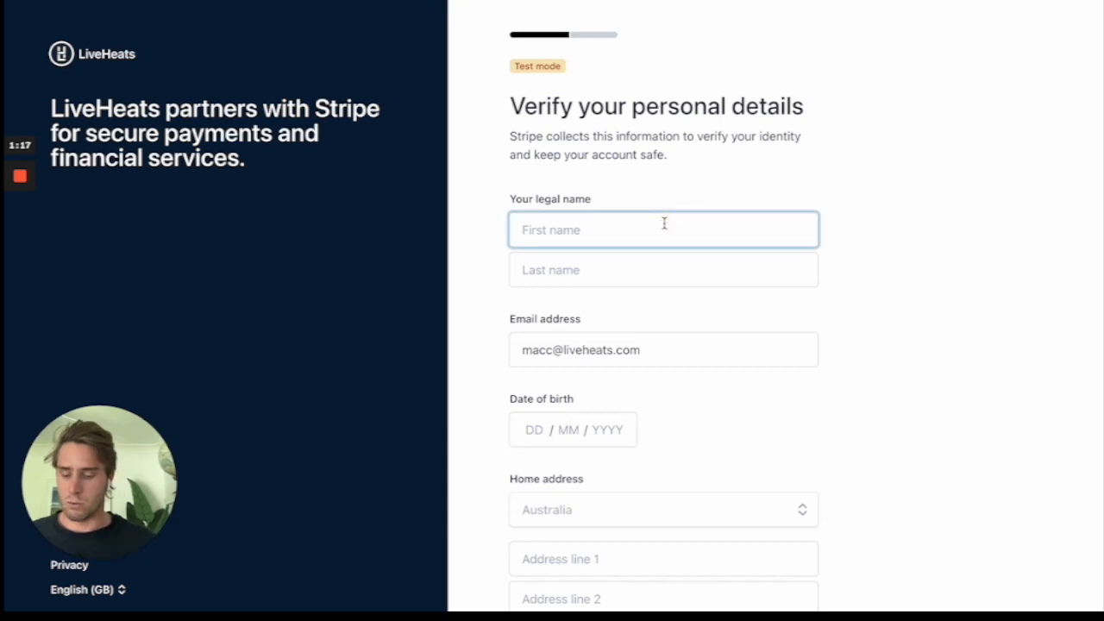
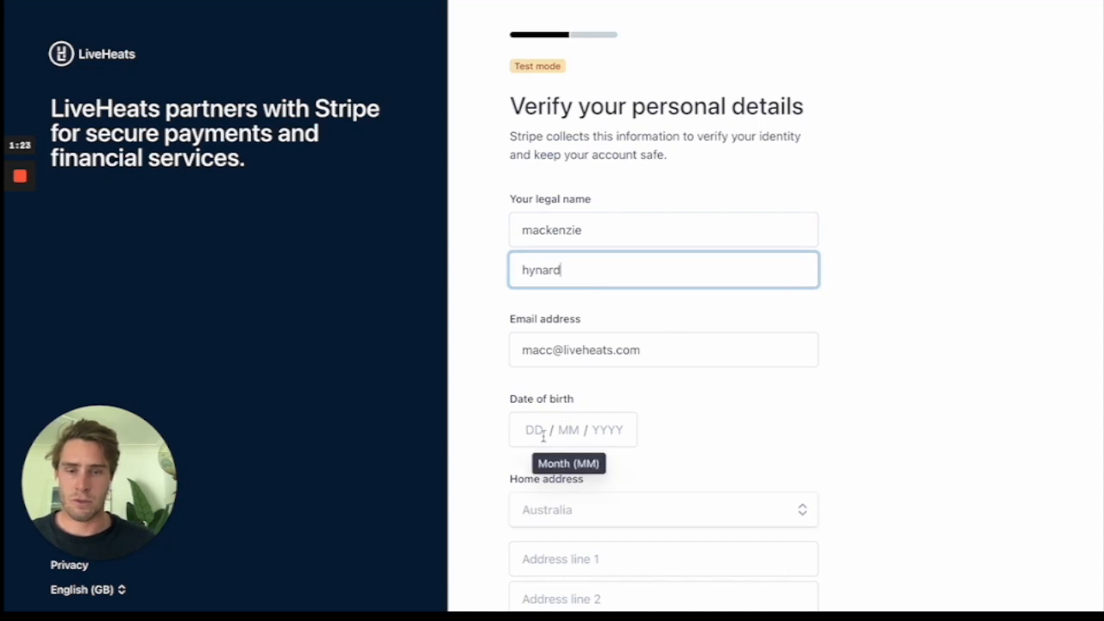
text(10 / 10 / 2000)
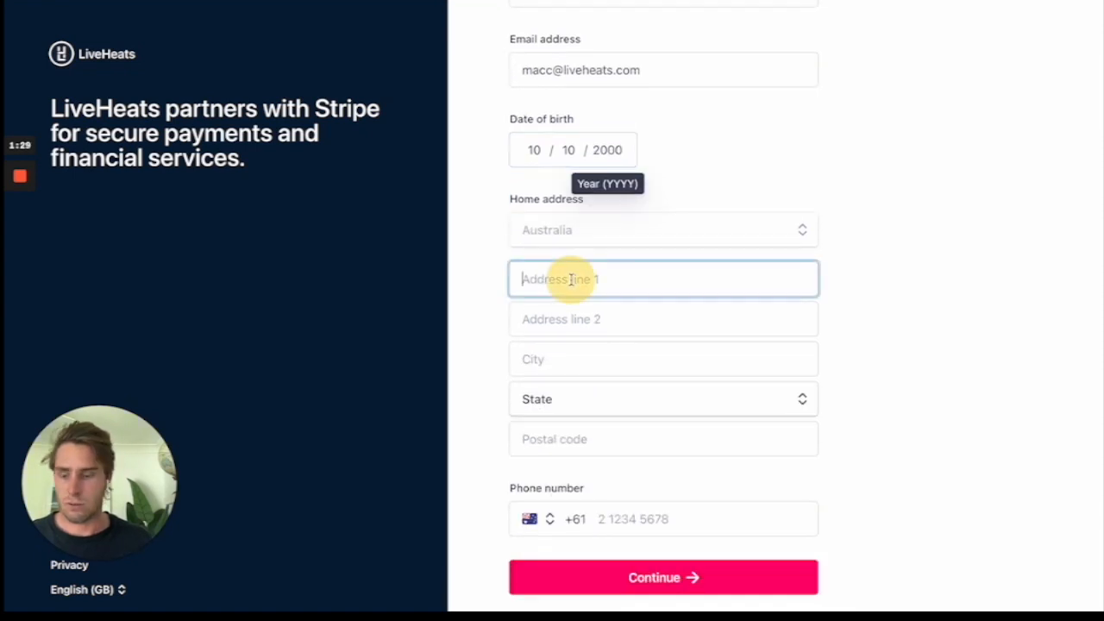
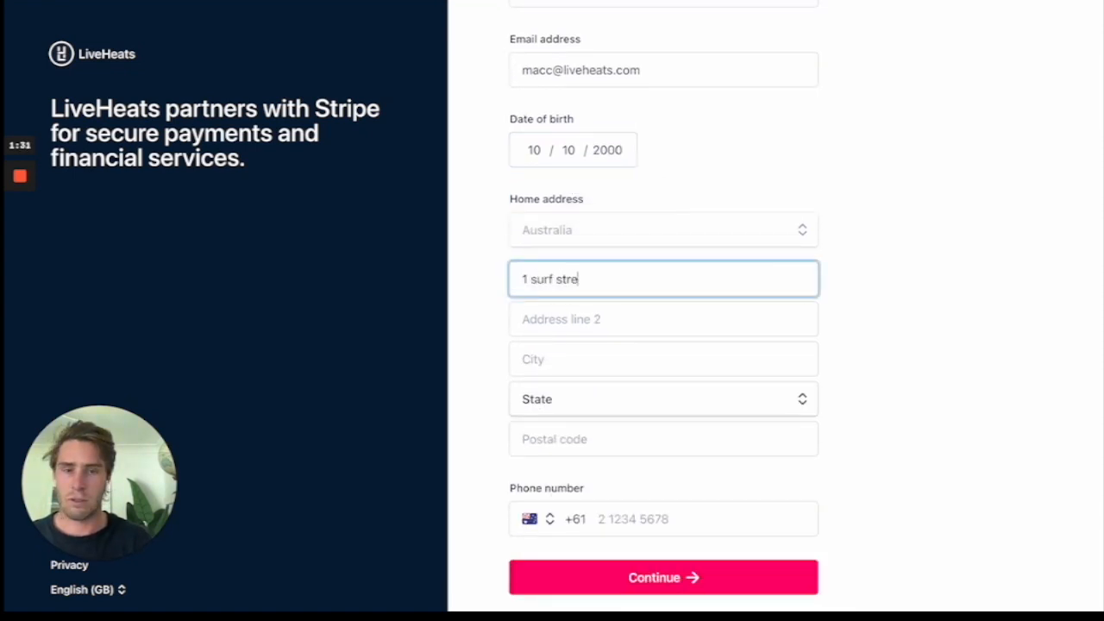
click(663, 359)
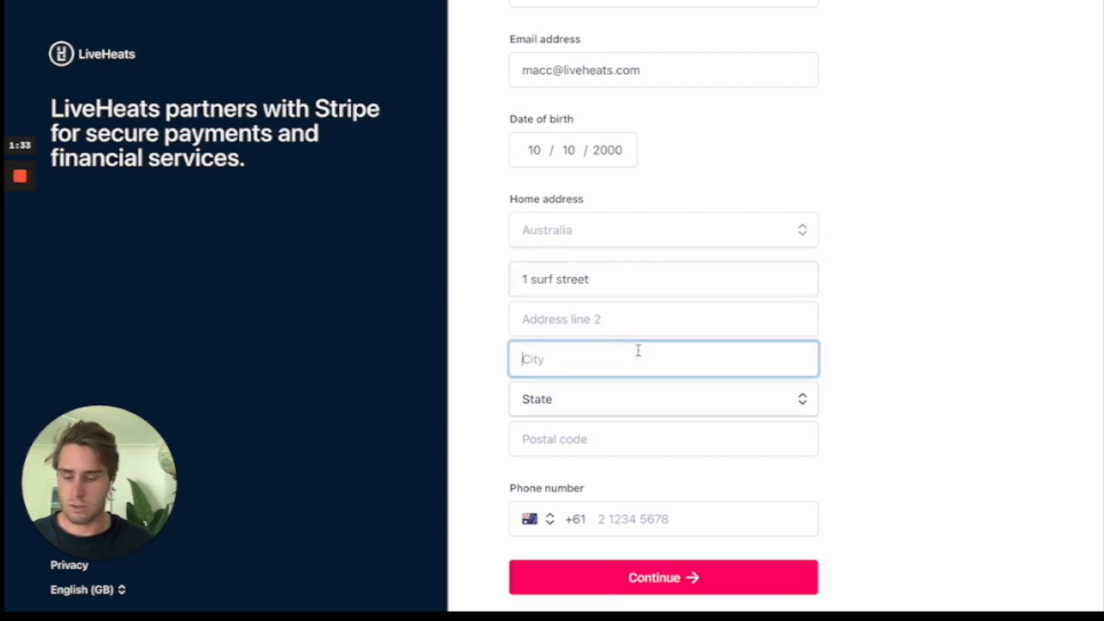
Step: Set the state to Queensland, postcode 4000 and phone, then submit personal details
click(662, 399)
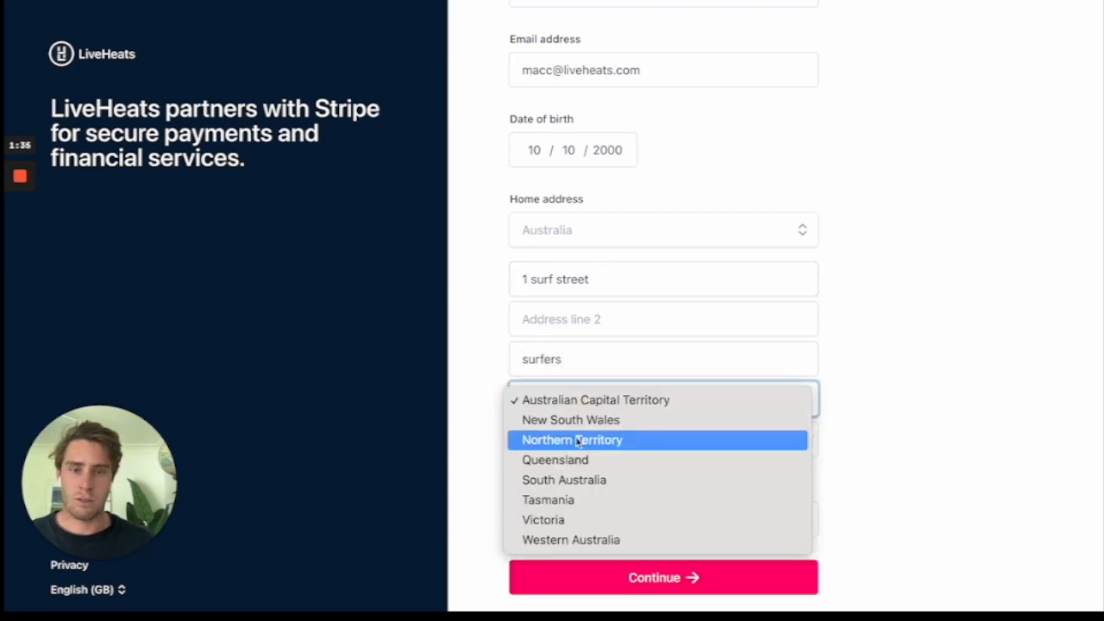
click(555, 460)
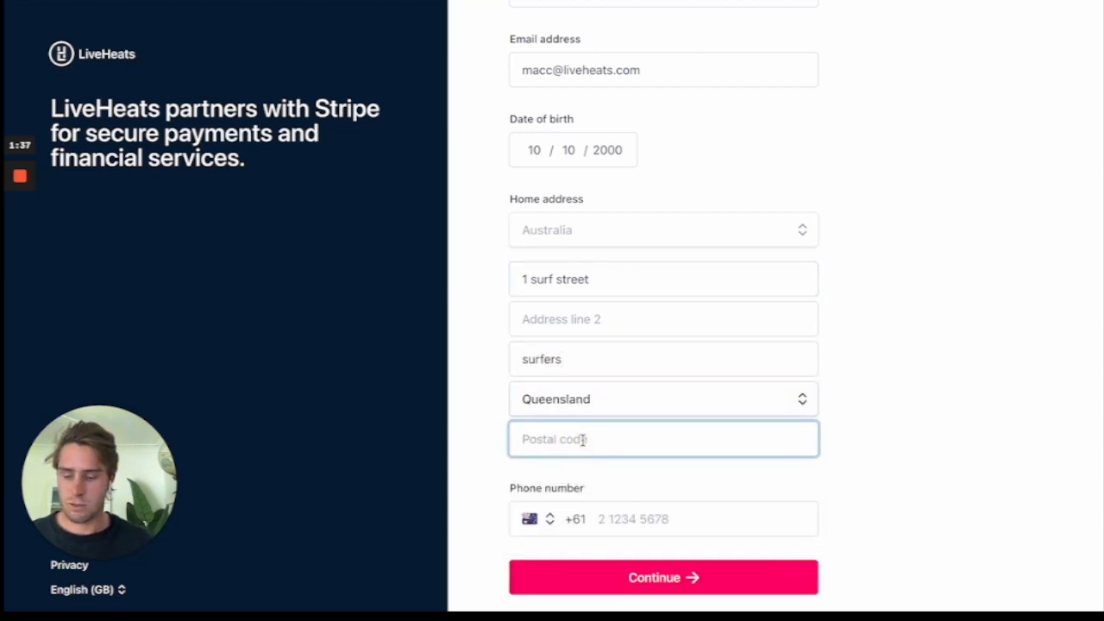
text(4000)
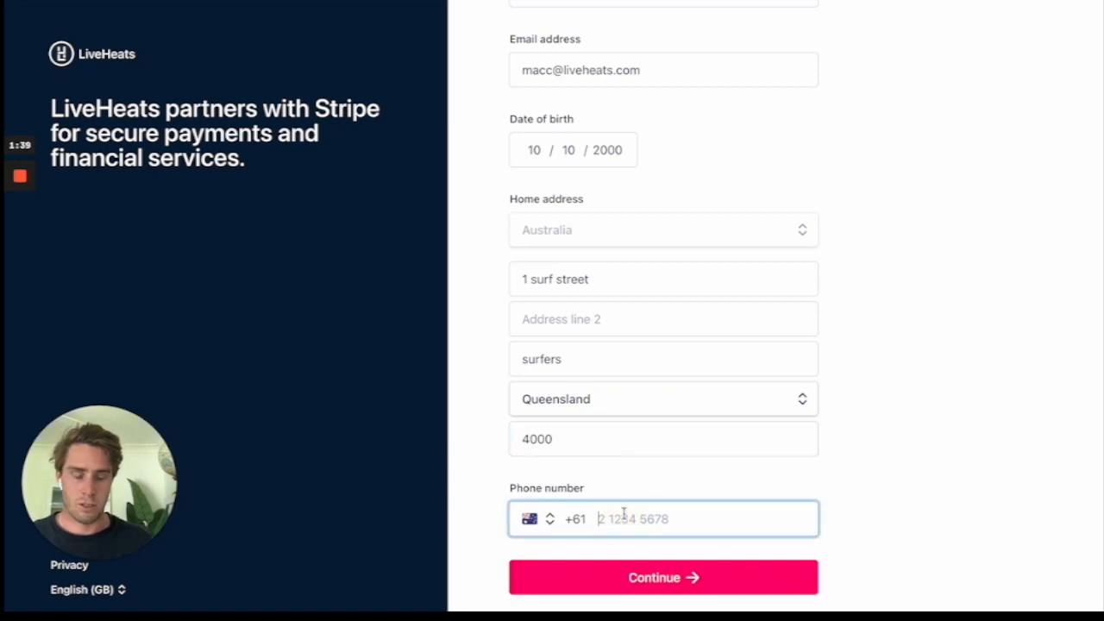
text(2424)
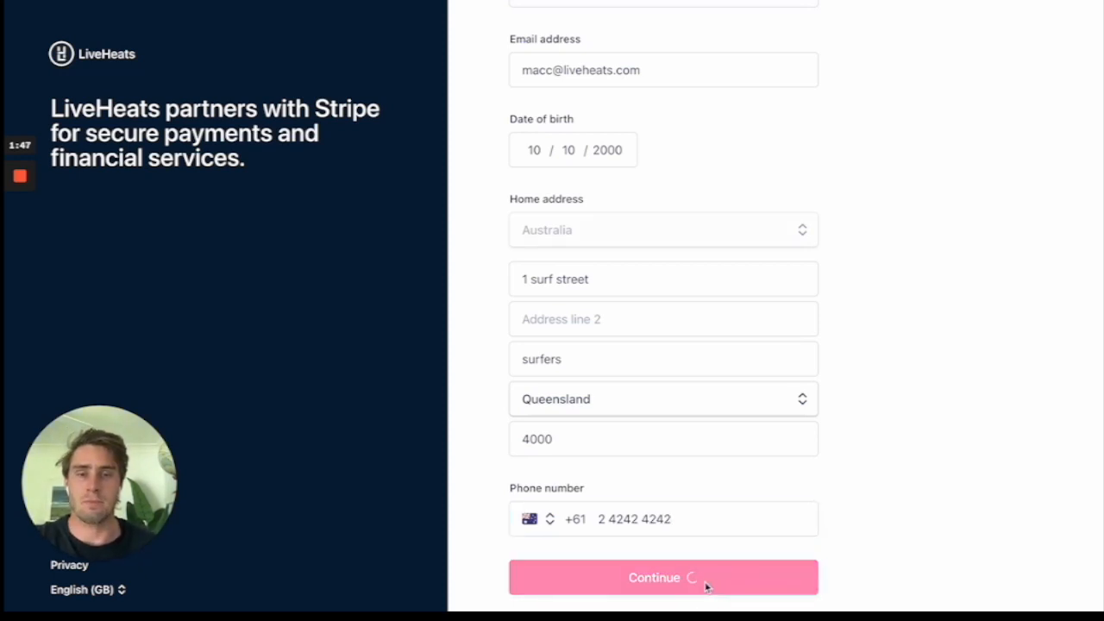
click(663, 577)
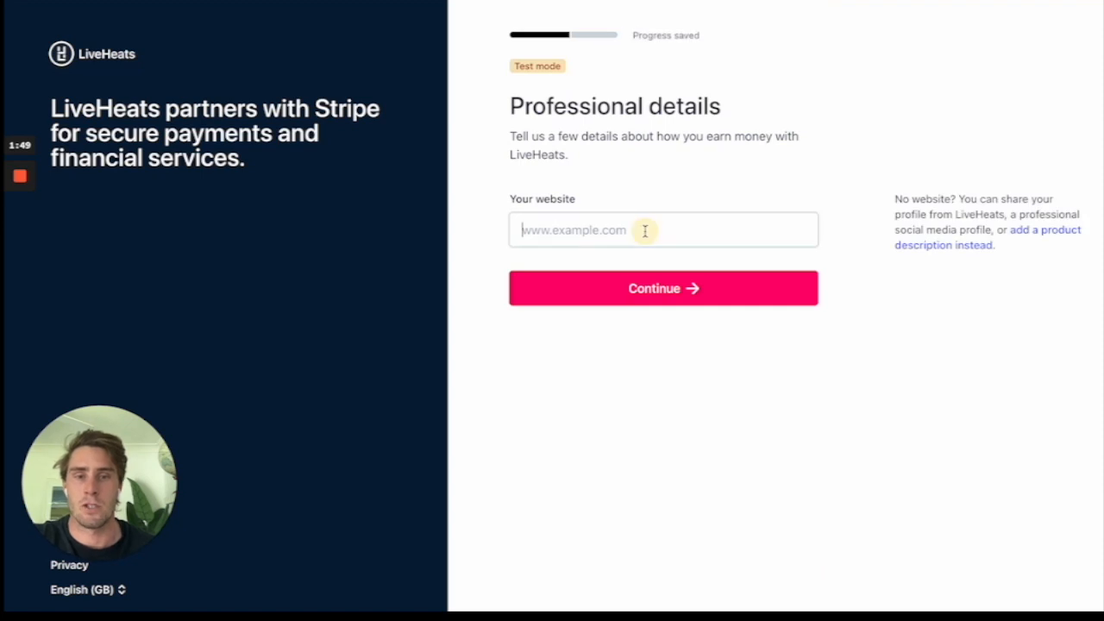
Step: Give liveheats.com as the business website and continue
text(live)
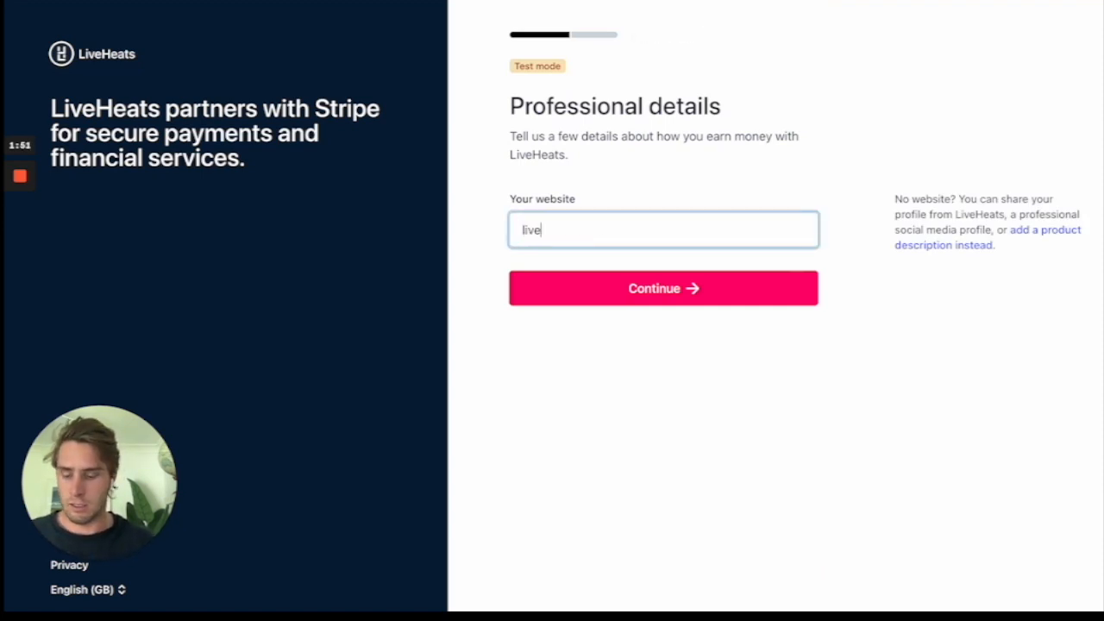
text(heats.com)
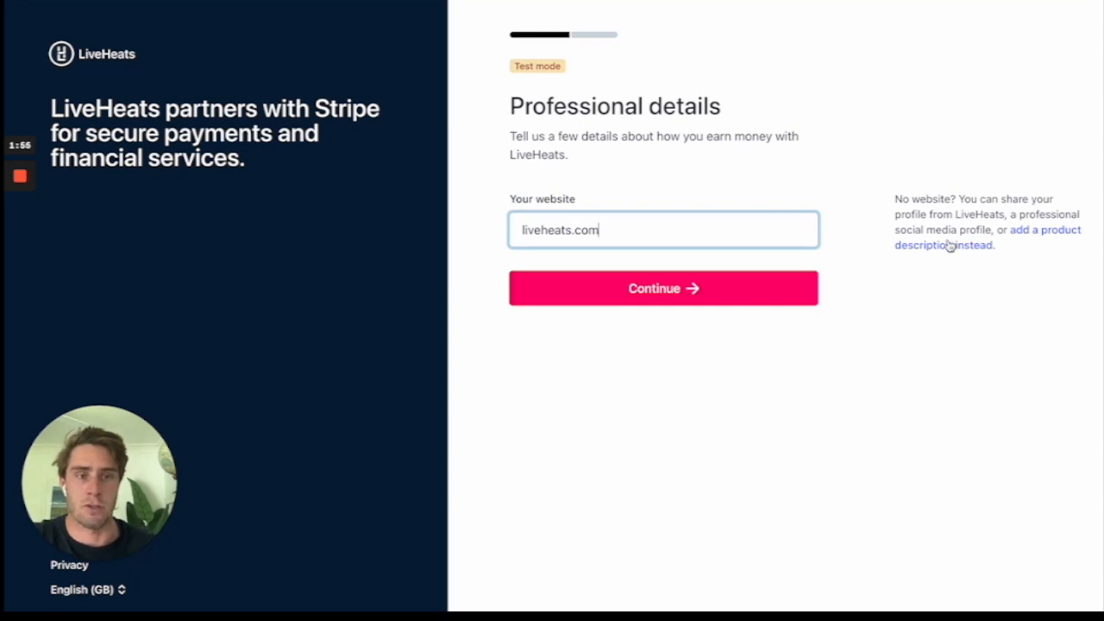
click(662, 288)
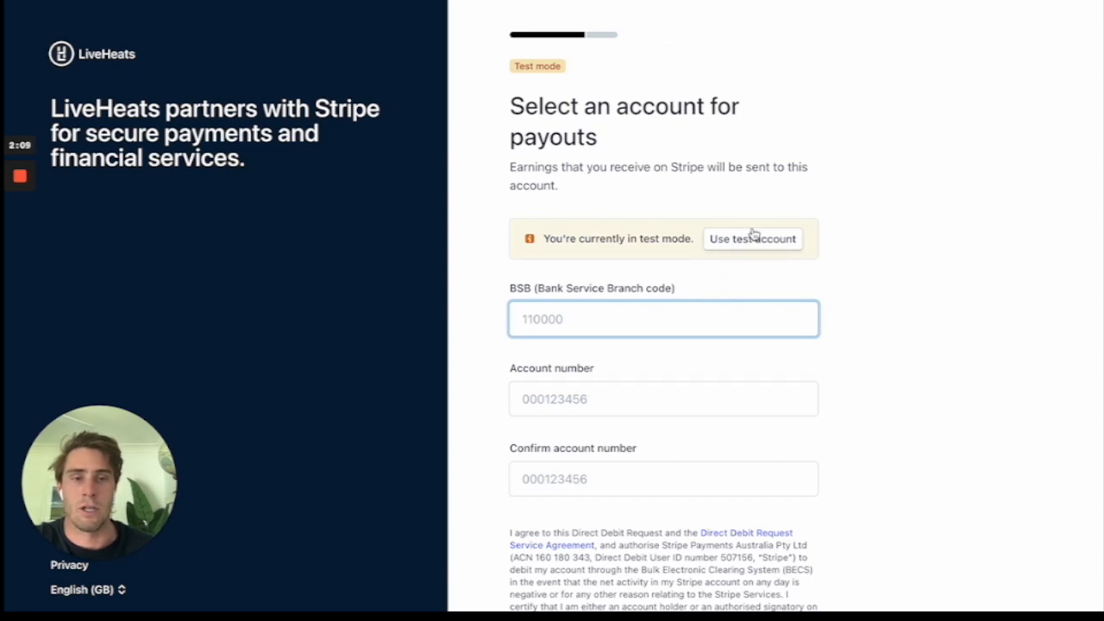
Step: Add the Stripe test bank account for payouts and continue to the review
click(751, 239)
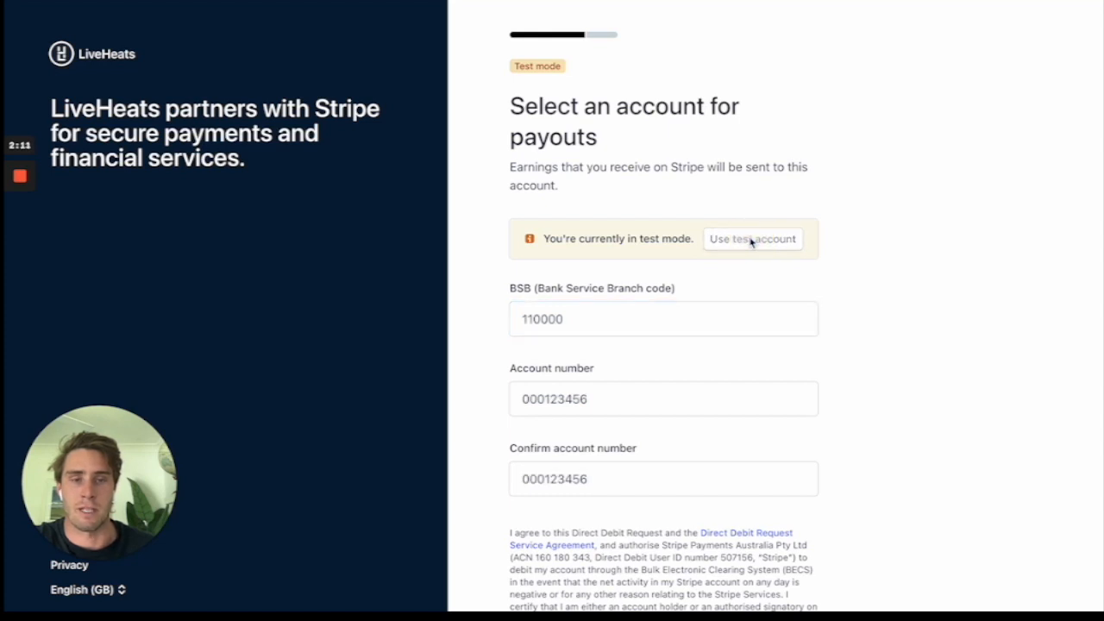
click(752, 239)
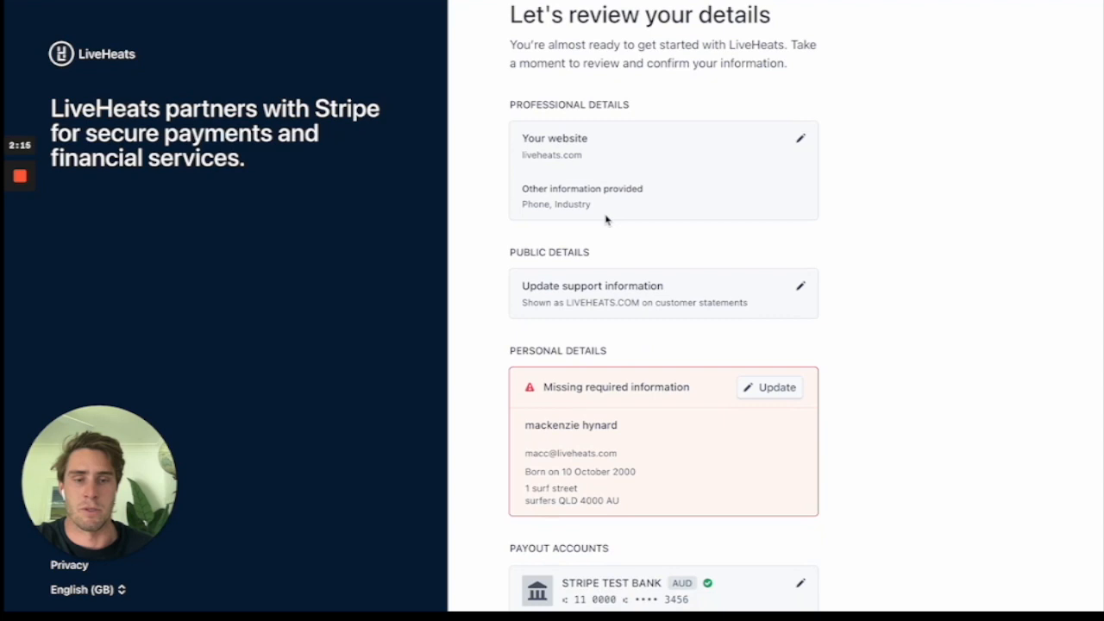
Step: Resolve the missing personal information by supplying the Stripe test identity document
click(768, 387)
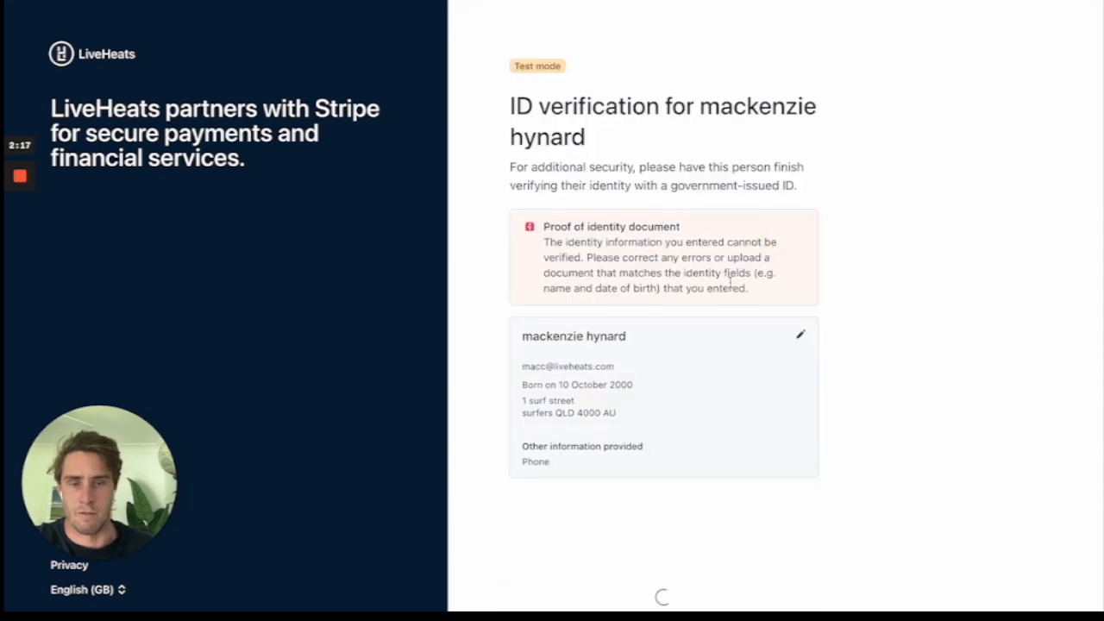
scroll(down, 3)
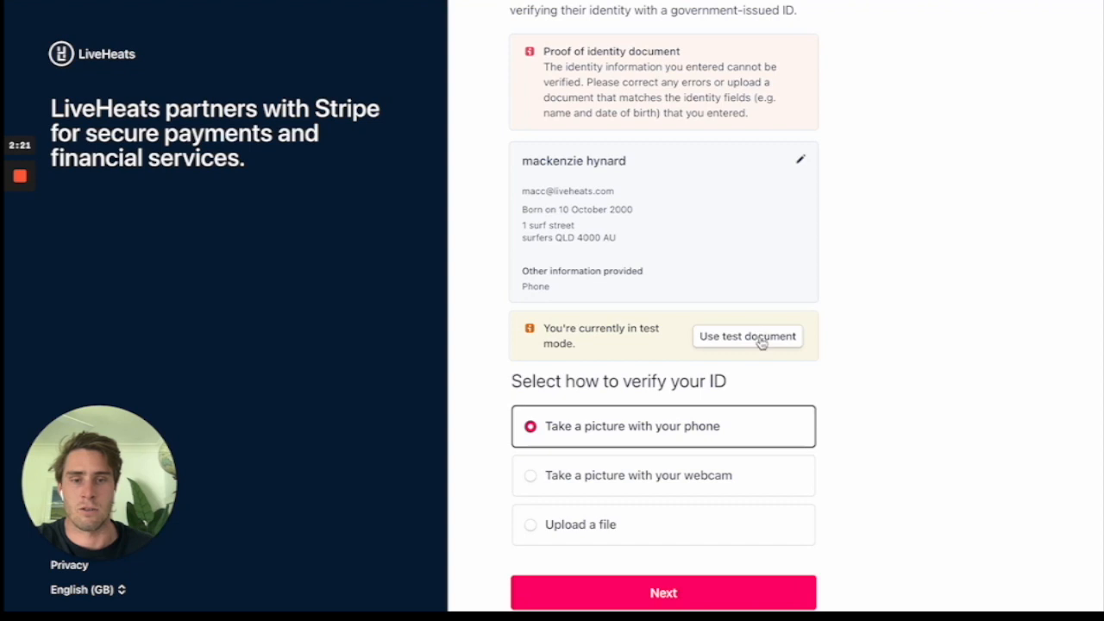
click(747, 336)
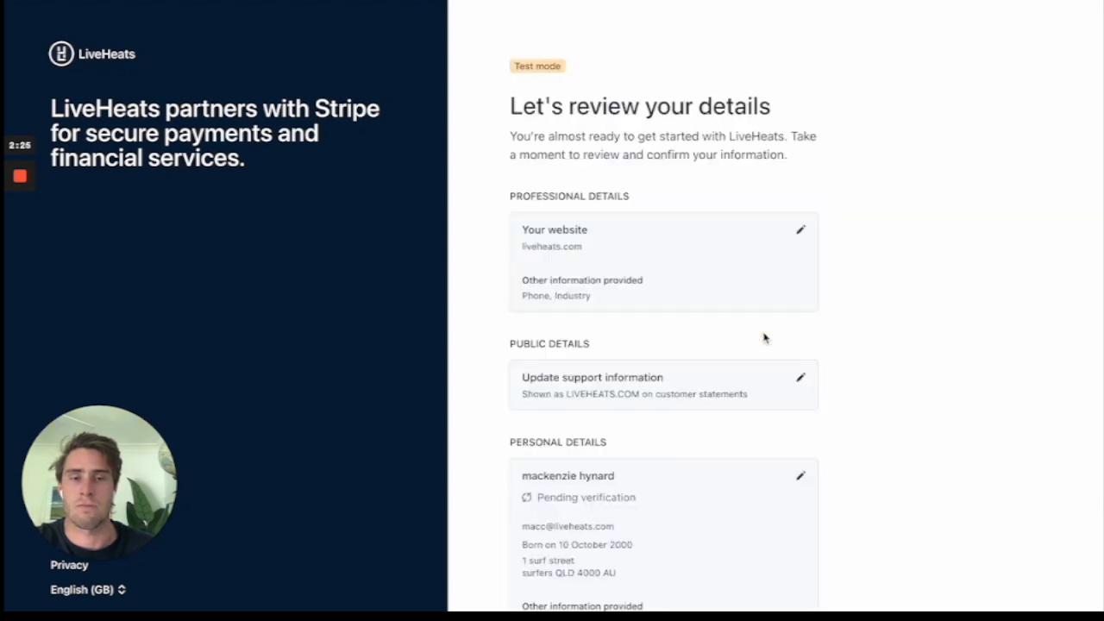
Step: Agree to the Stripe account terms and submit, returning to LiveHeats Payments
scroll(down, 3)
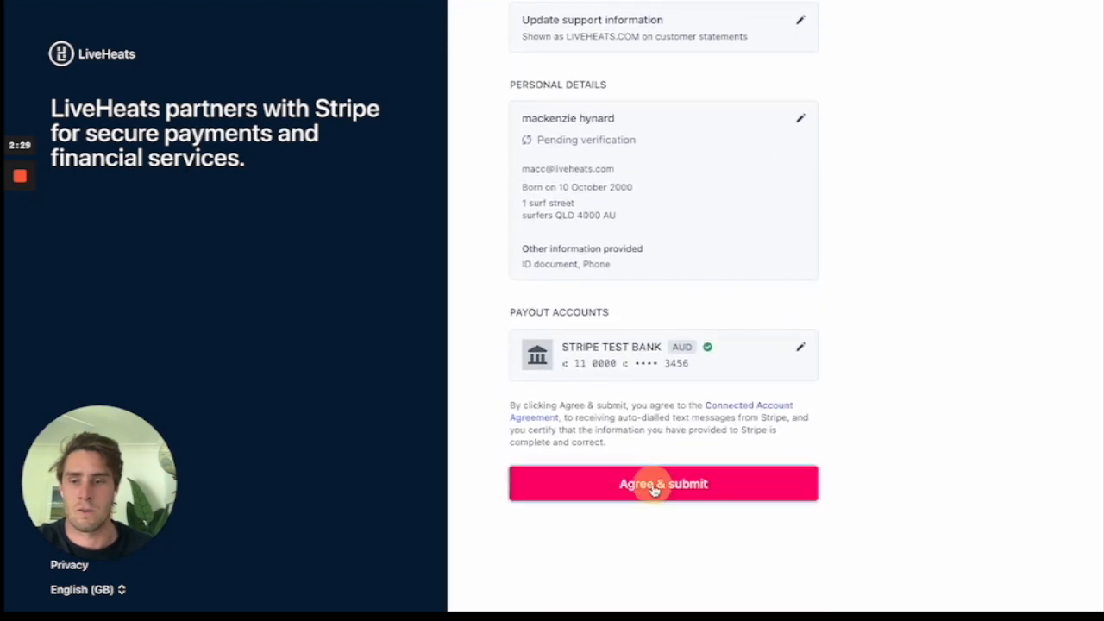
click(664, 483)
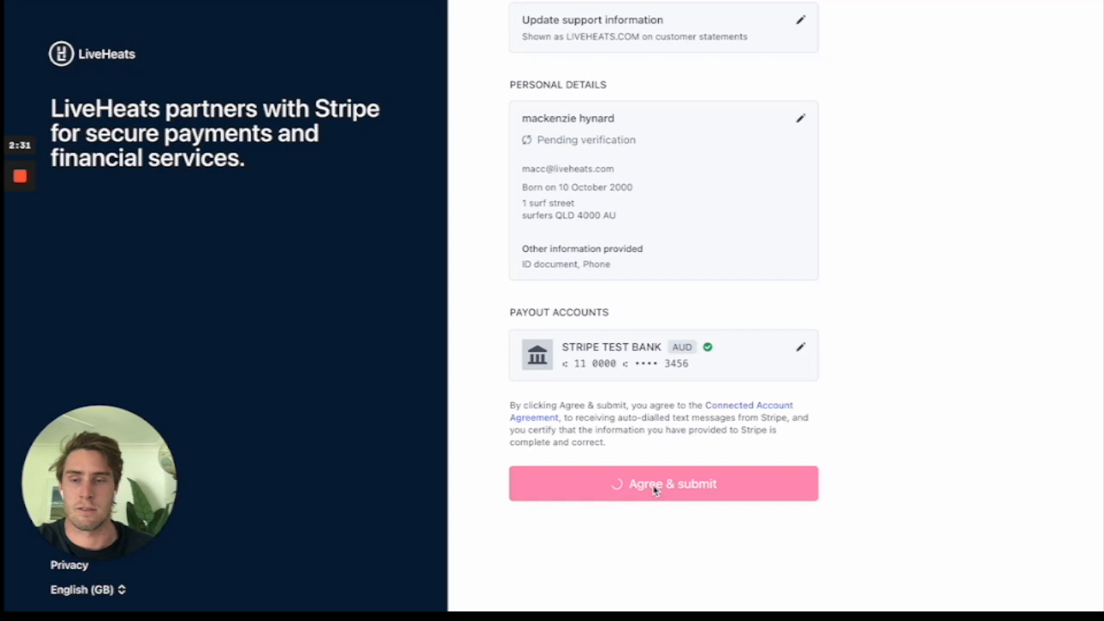
click(663, 483)
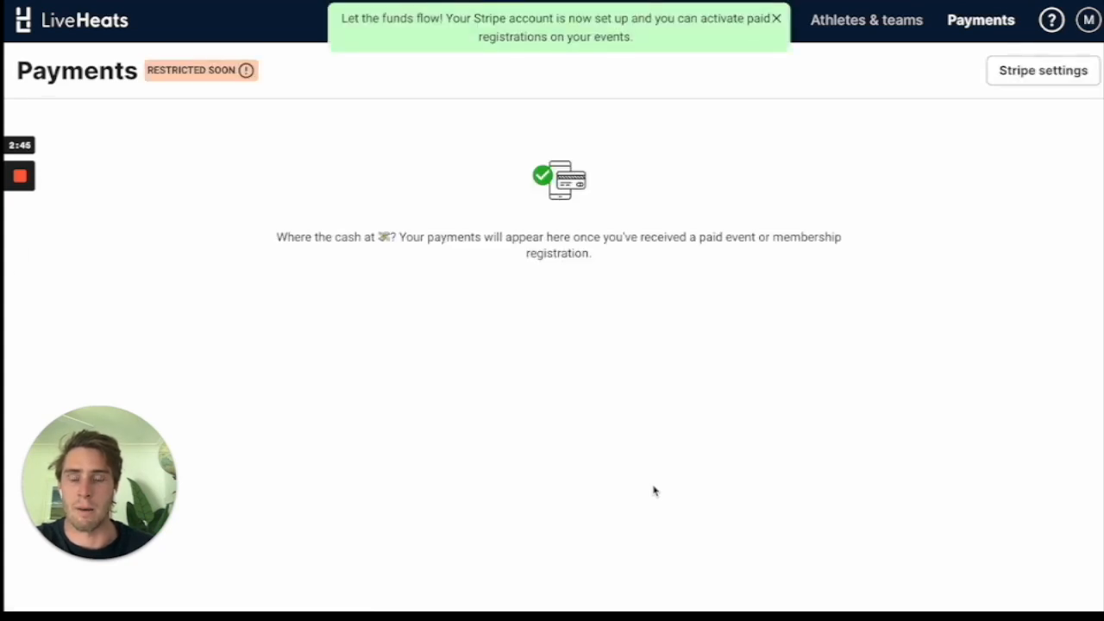
mouse_move(680, 260)
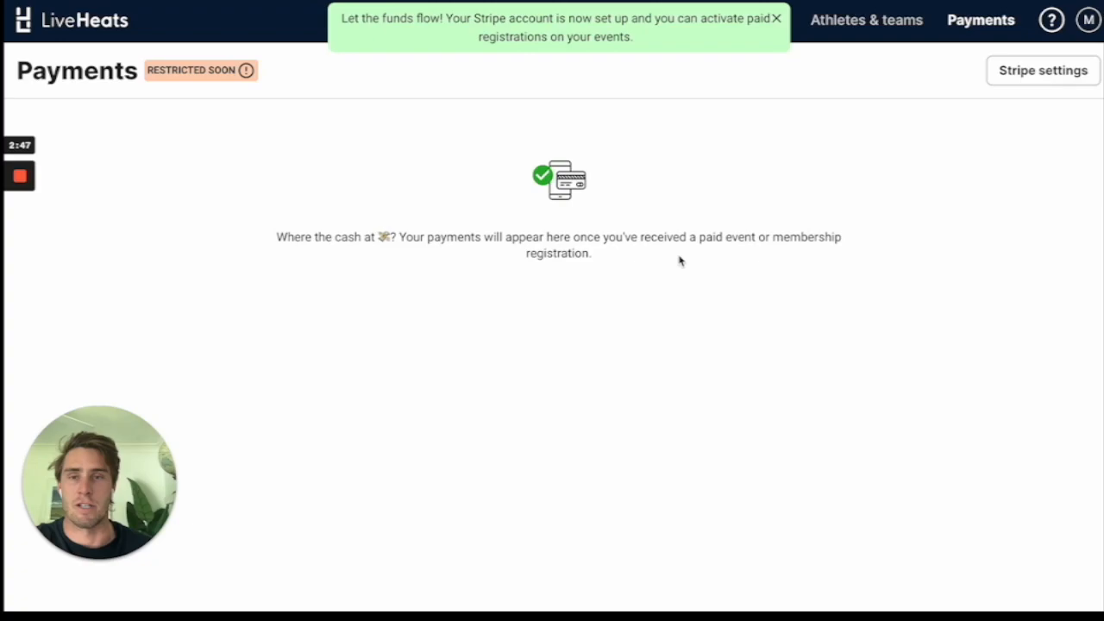